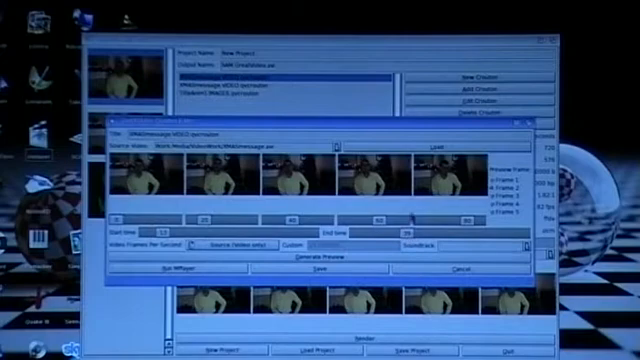
{"action": "mouse_move", "coordinate": [416, 206]}
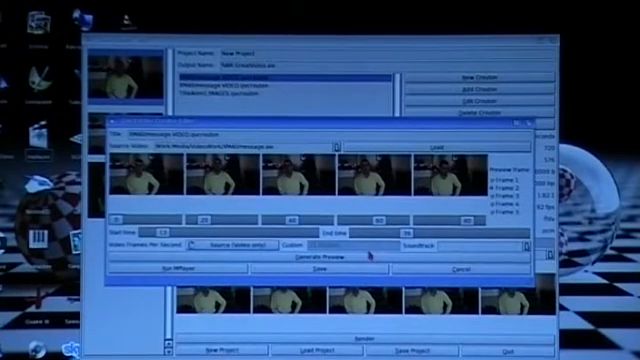
Step: Pick a frame rate from the Video Frames Per Second dropdown for the message video
{"action": "left_click", "coordinate": [228, 243]}
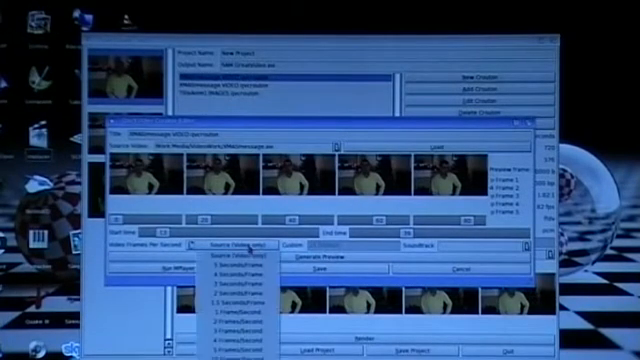
{"action": "left_click", "coordinate": [240, 245]}
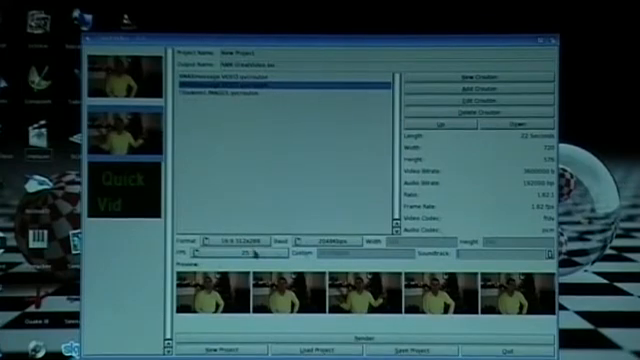
Step: Open the project FPS dropdown to view the output frame-rate choices
{"action": "left_click", "coordinate": [202, 253]}
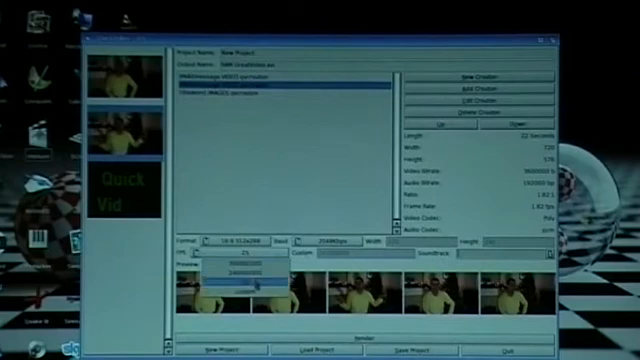